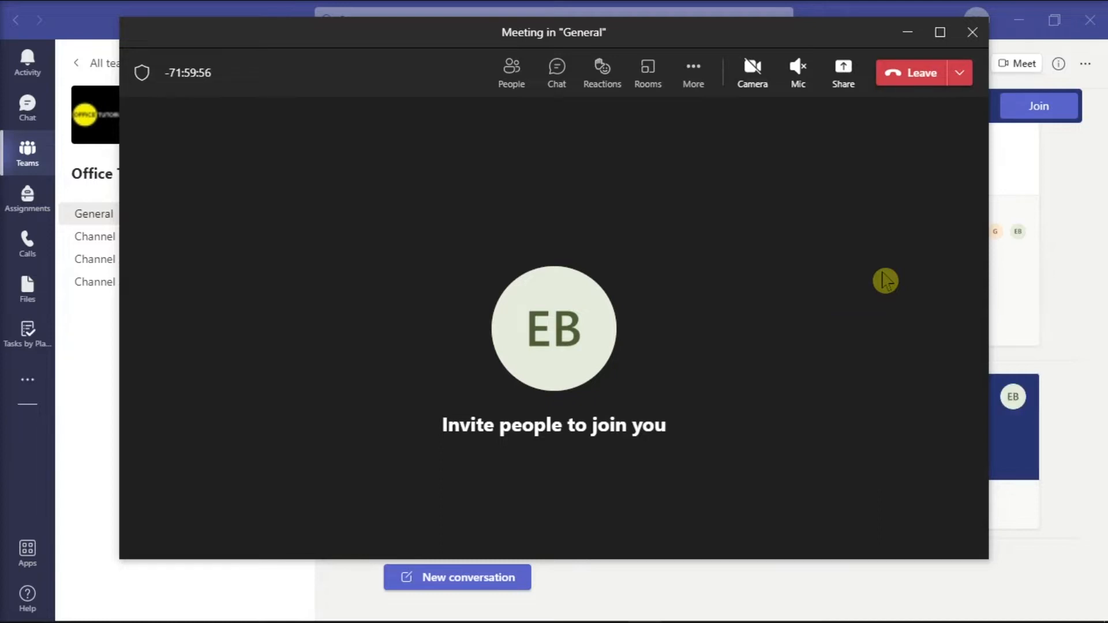
mouse_move(824, 328)
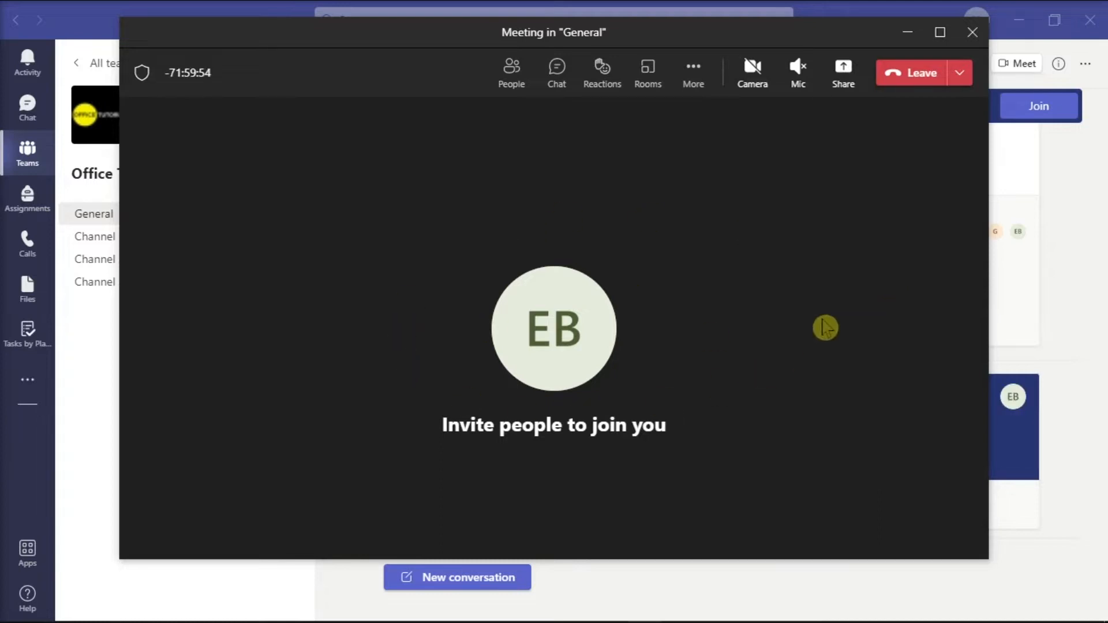
mouse_move(912, 123)
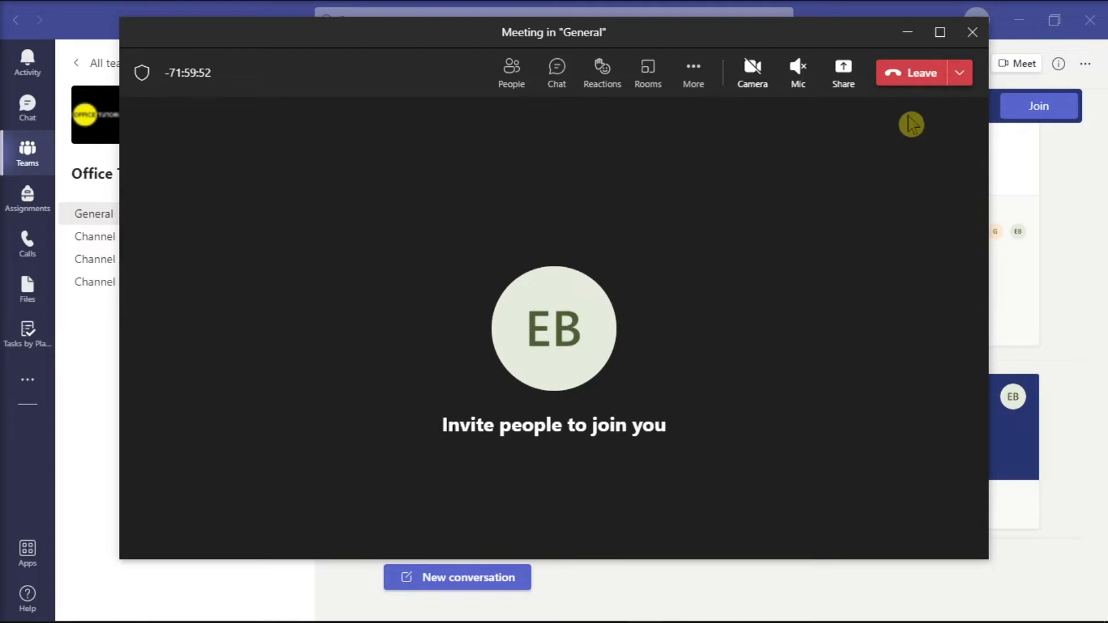
mouse_move(915, 79)
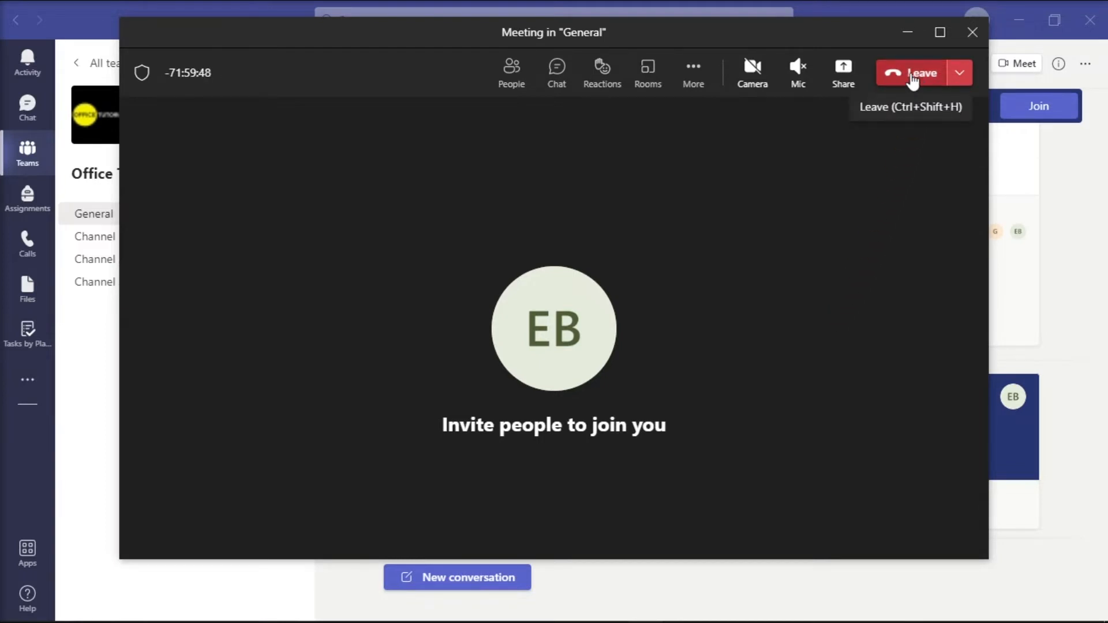
- Leave the ongoing meeting in the General channel
left_click(921, 71)
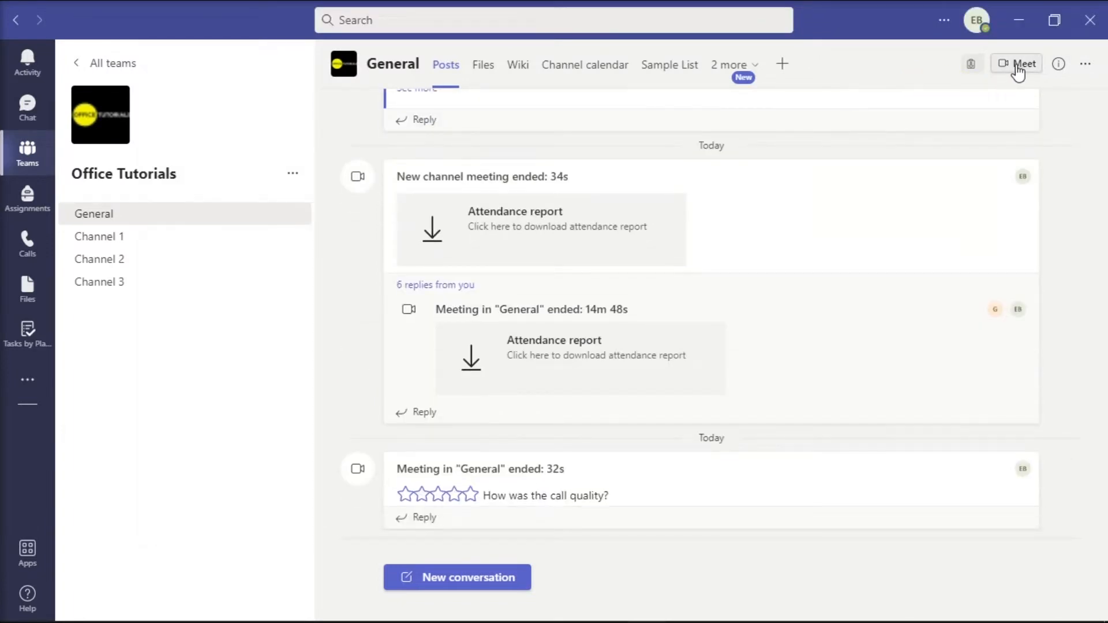
- Start a new General channel meeting and join it now with Computer audio
left_click(1018, 64)
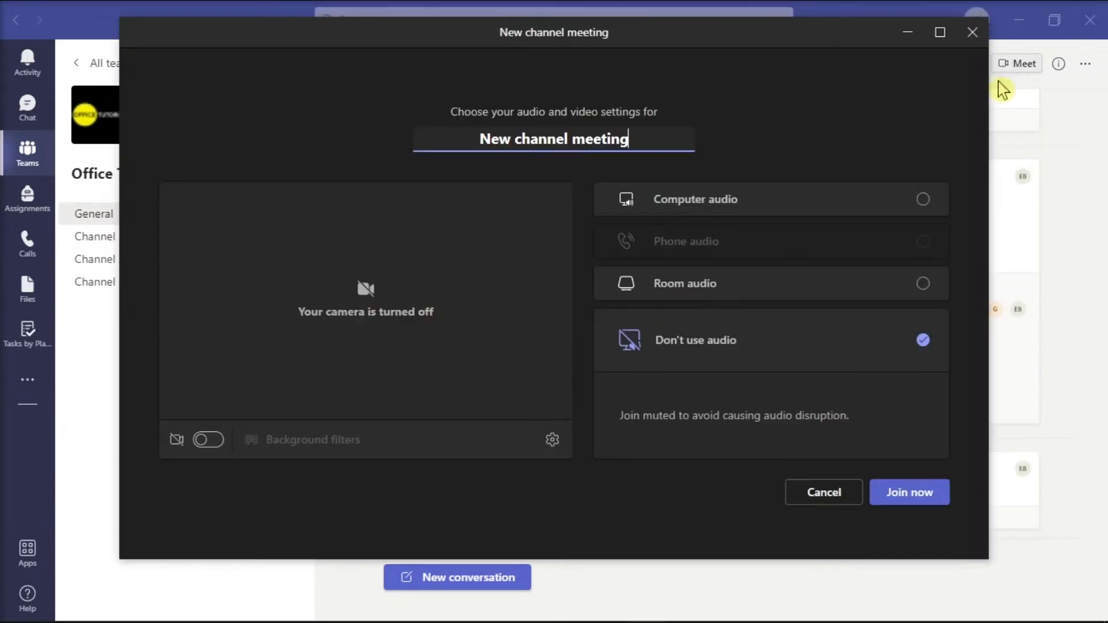
left_click(909, 492)
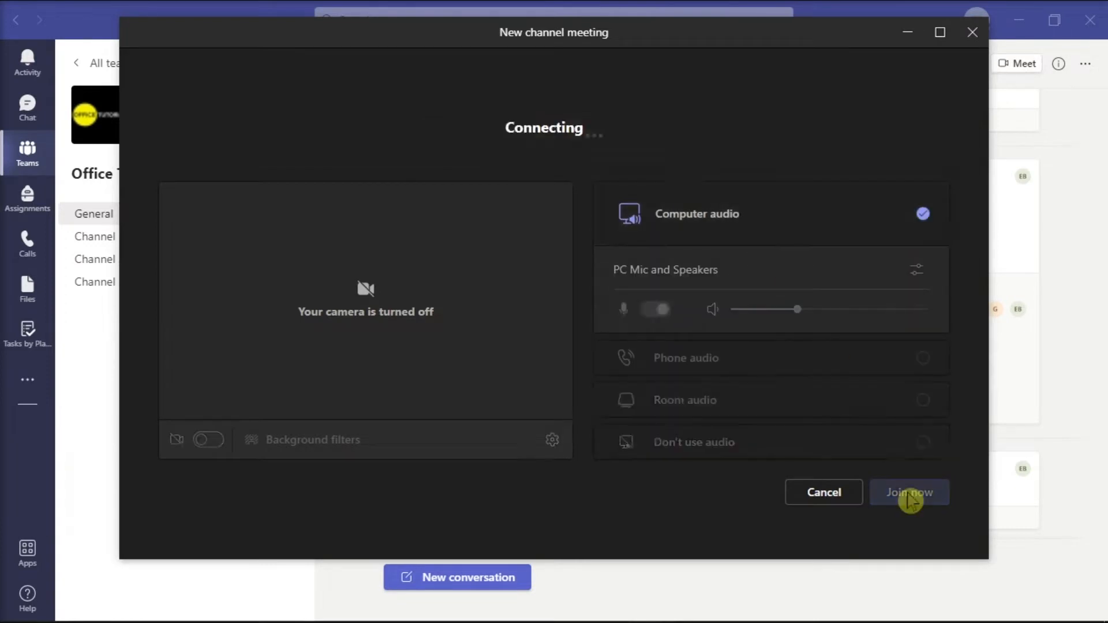
left_click(910, 492)
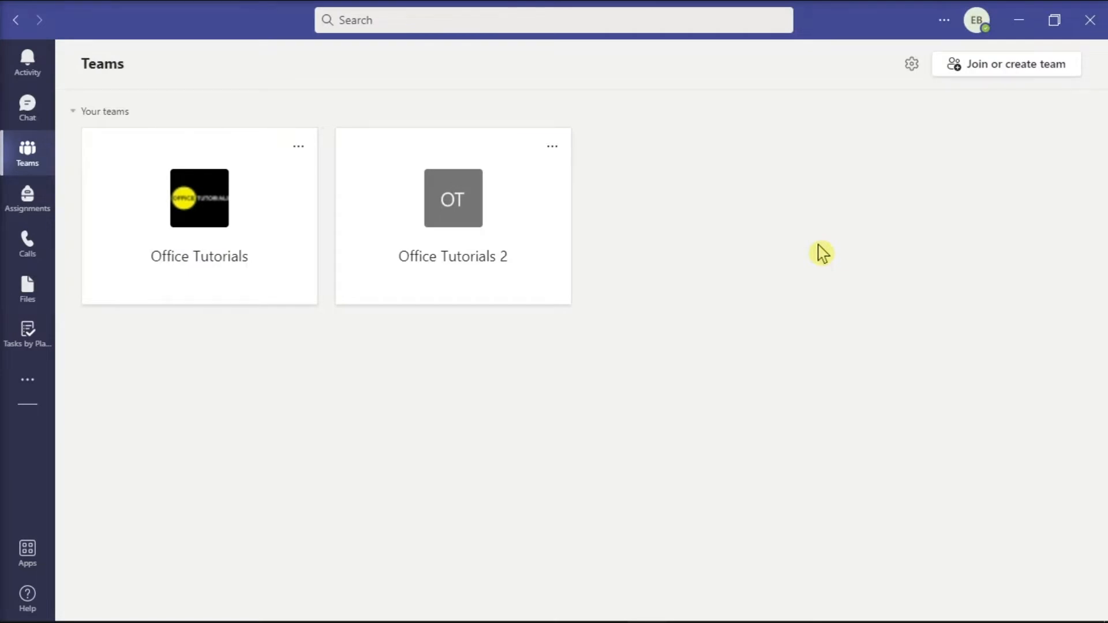
mouse_move(821, 260)
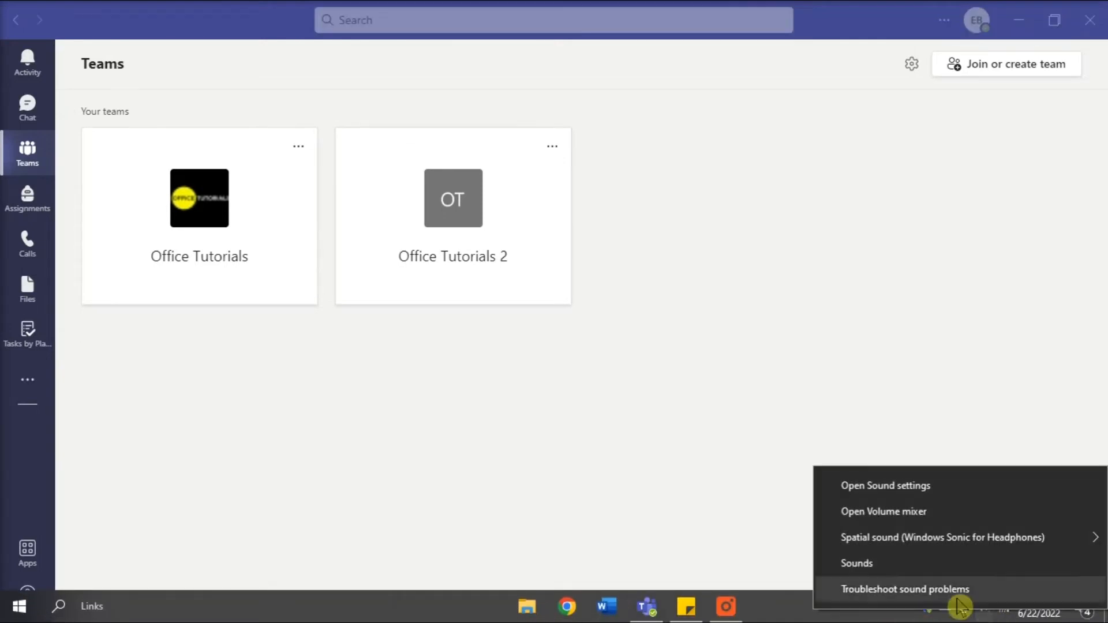
- Show the Recording devices in Windows Sound and bring up the Realtek Microphone's options
left_click(857, 563)
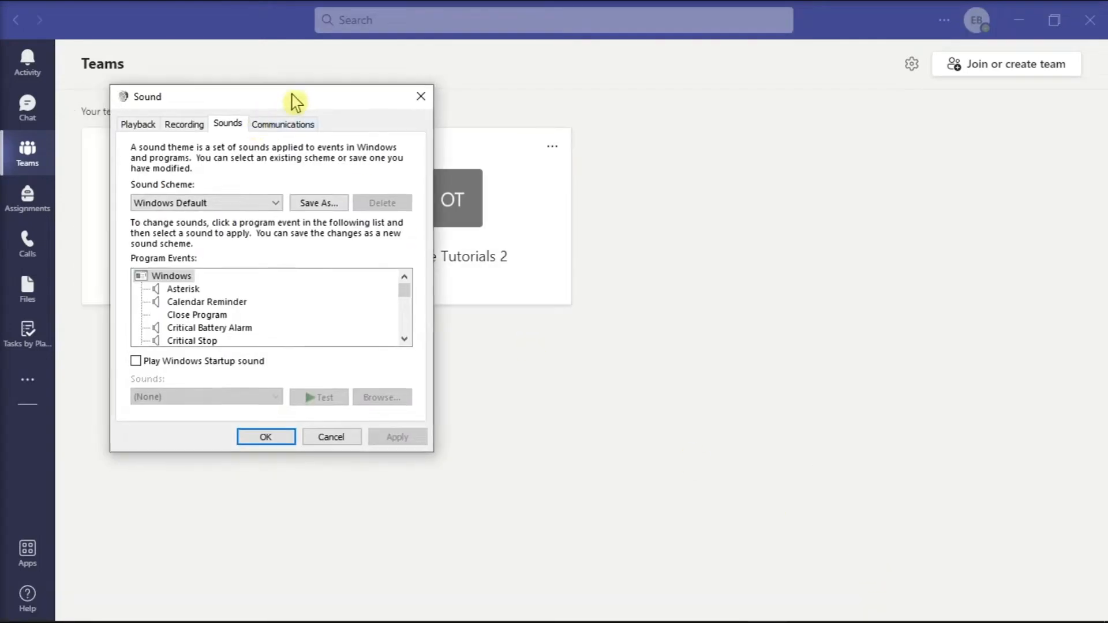
left_click(485, 135)
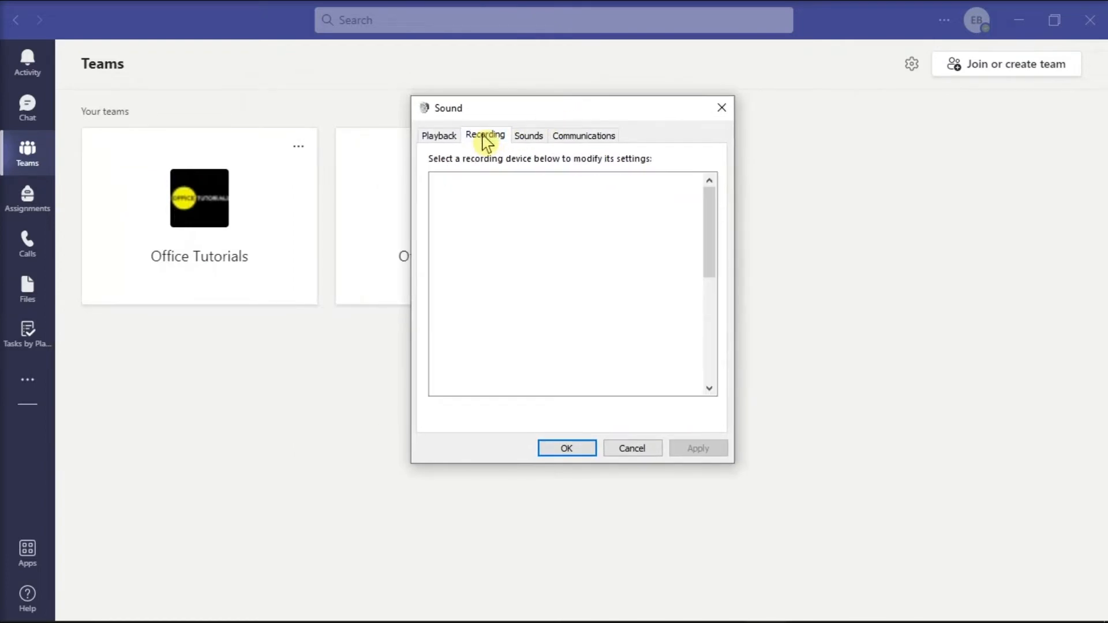
left_click(557, 289)
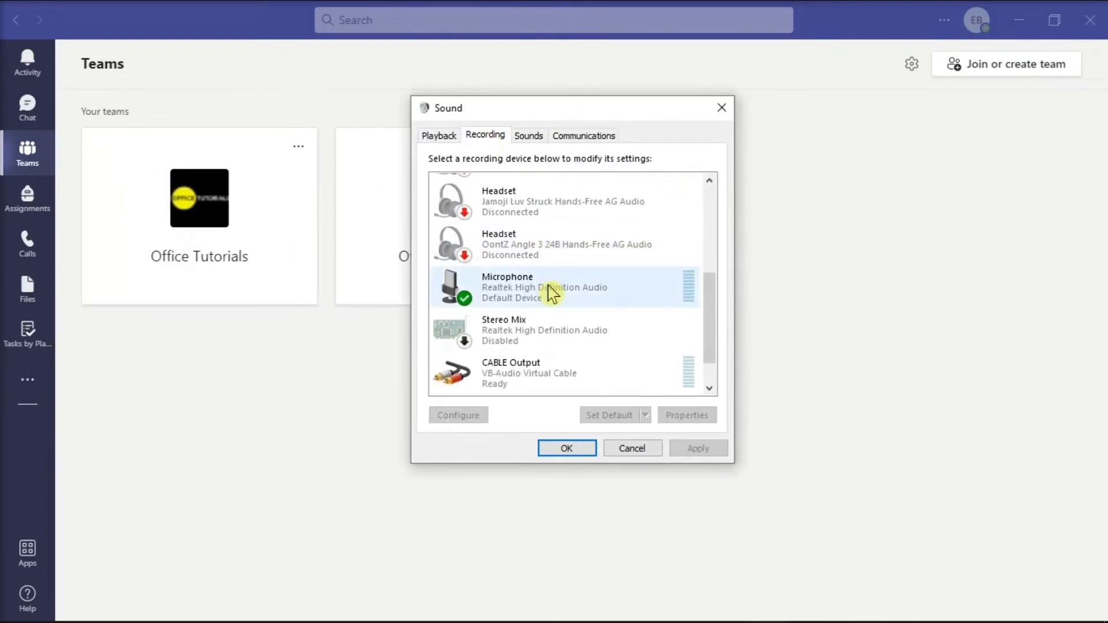
right_click(552, 291)
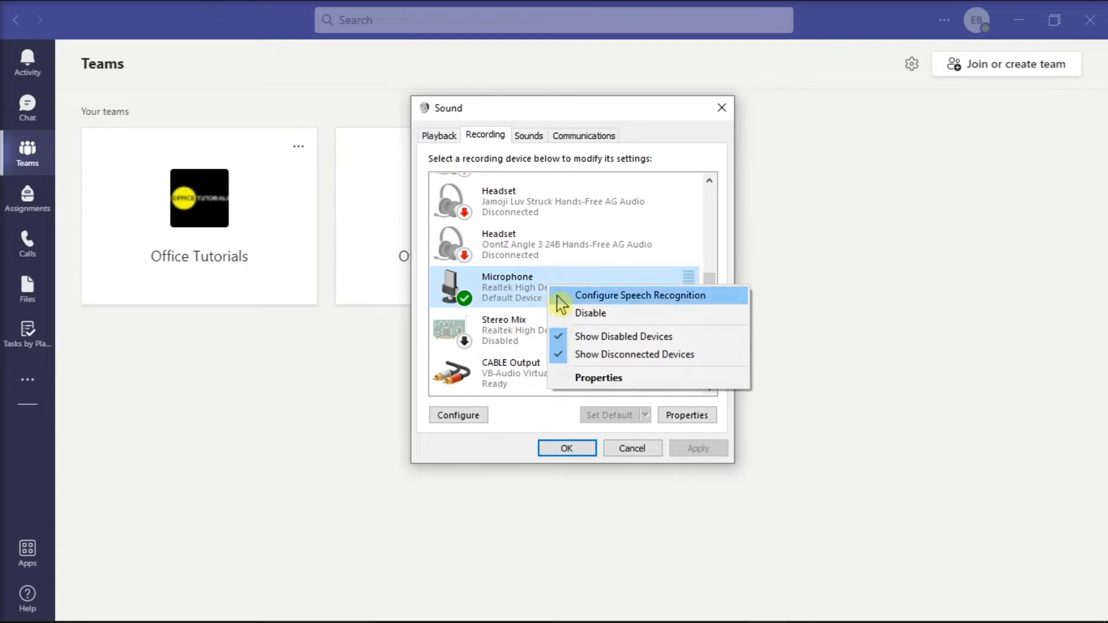
- In the microphone's Levels properties, lower Microphone Boost from +10.0 dB to 0.0 dB and save
left_click(598, 377)
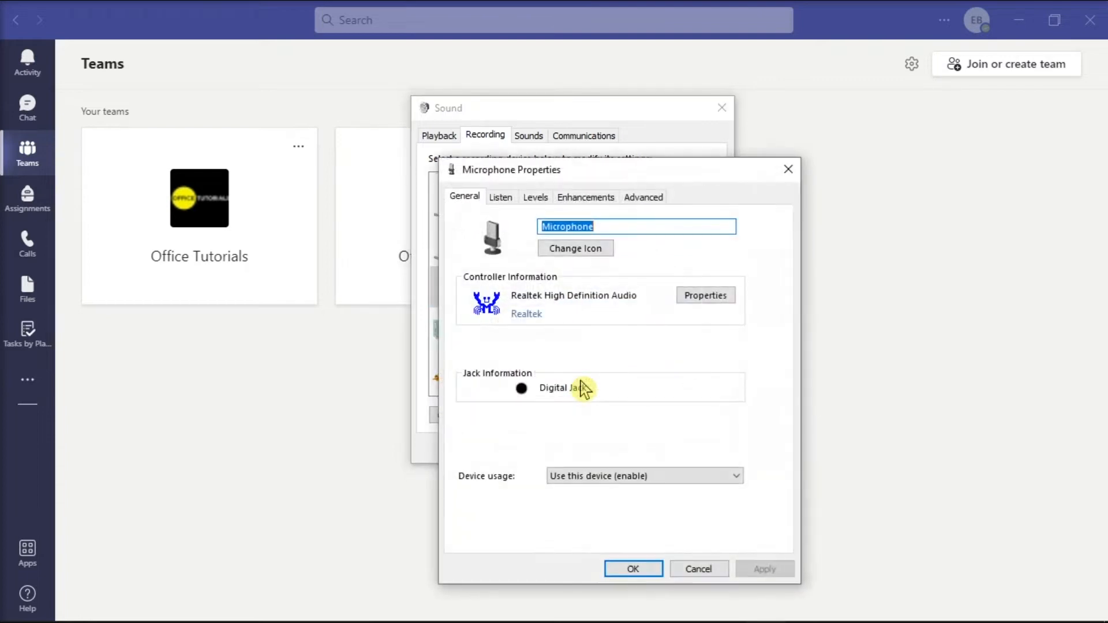
mouse_move(536, 201)
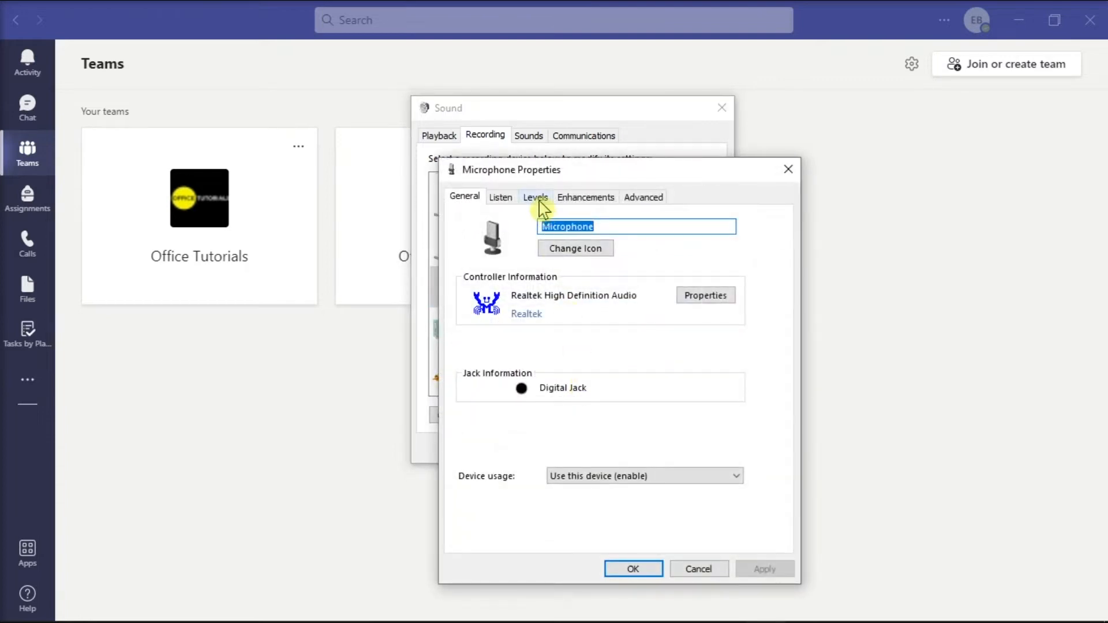
left_click(536, 196)
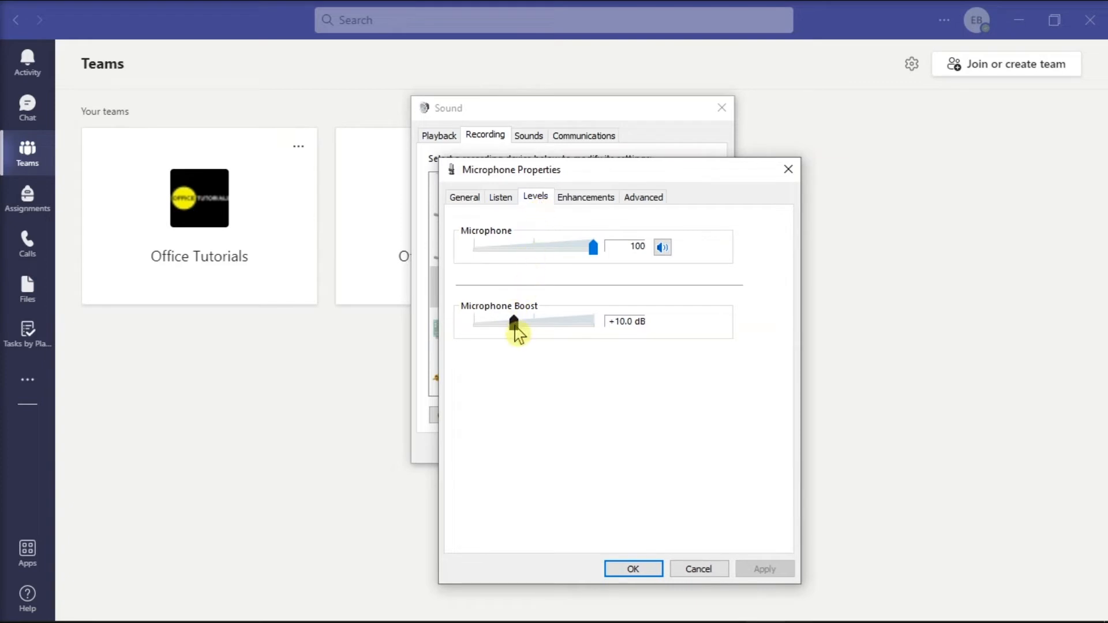
left_click_drag(513, 323, 472, 326)
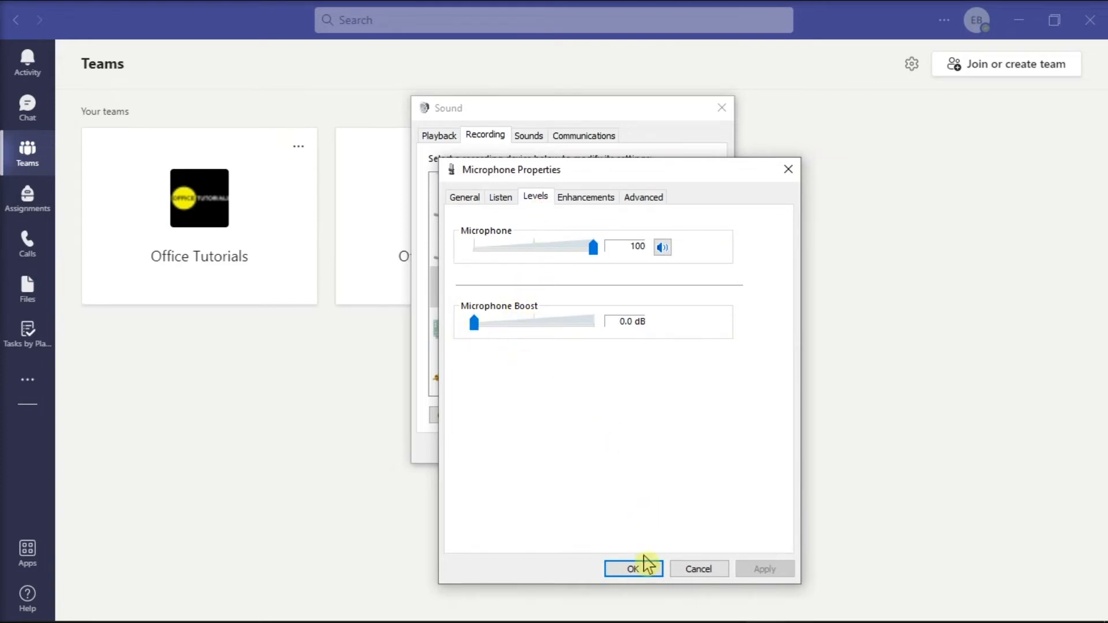
left_click(633, 569)
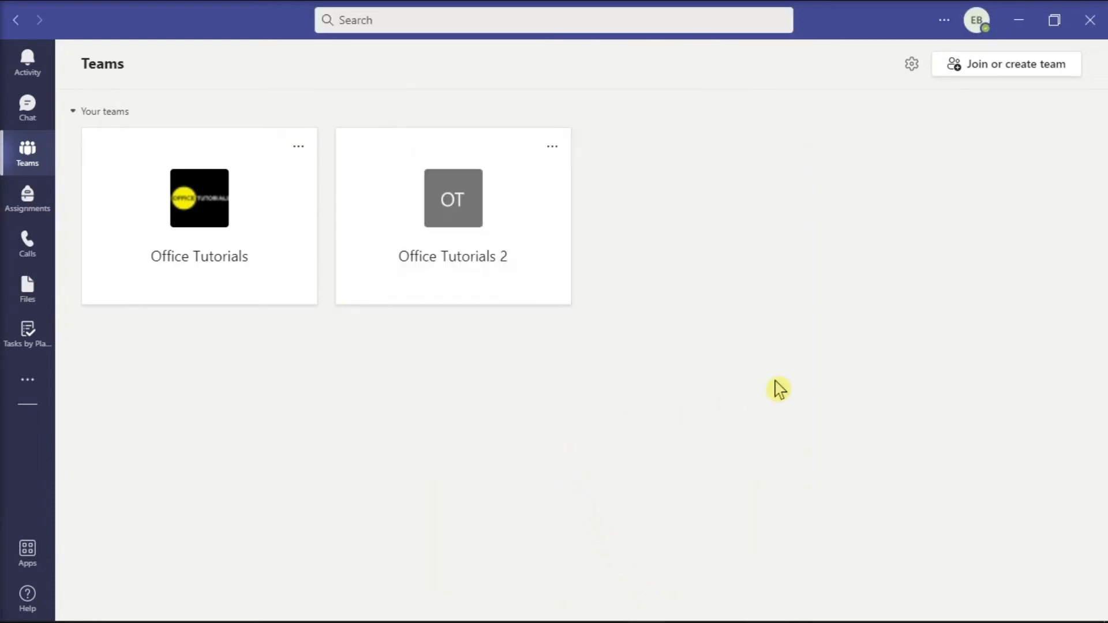
mouse_move(821, 364)
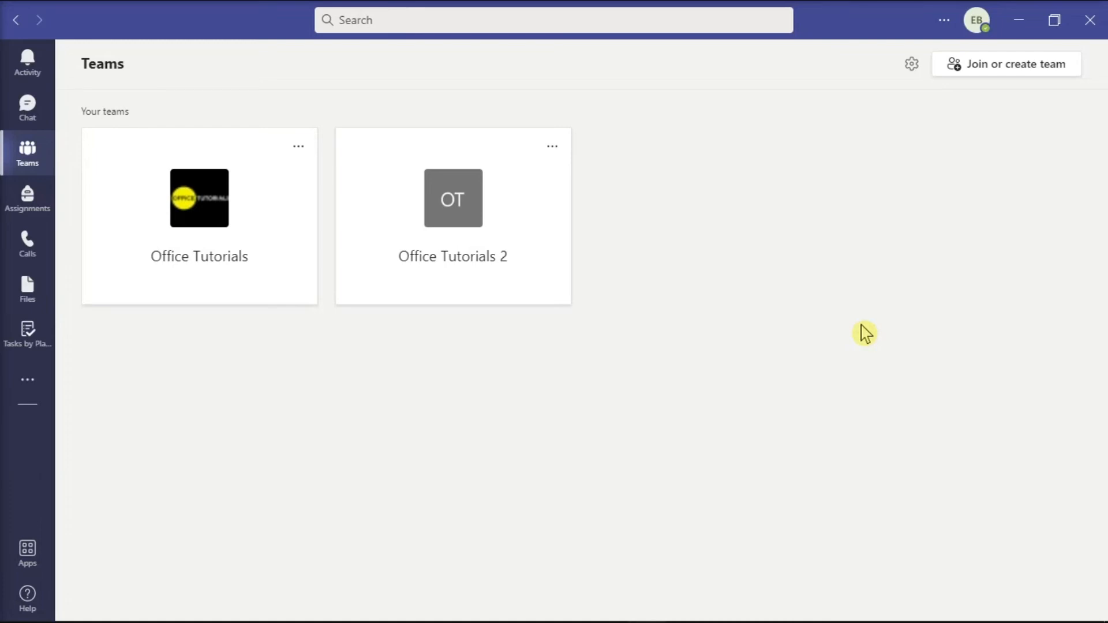
left_click(941, 20)
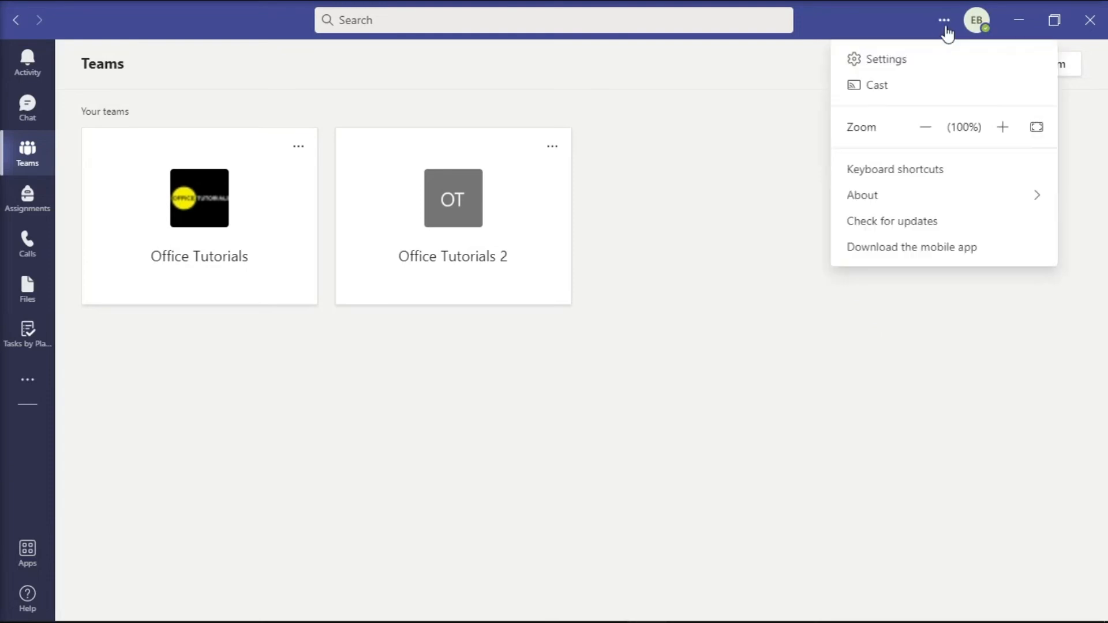
mouse_move(903, 68)
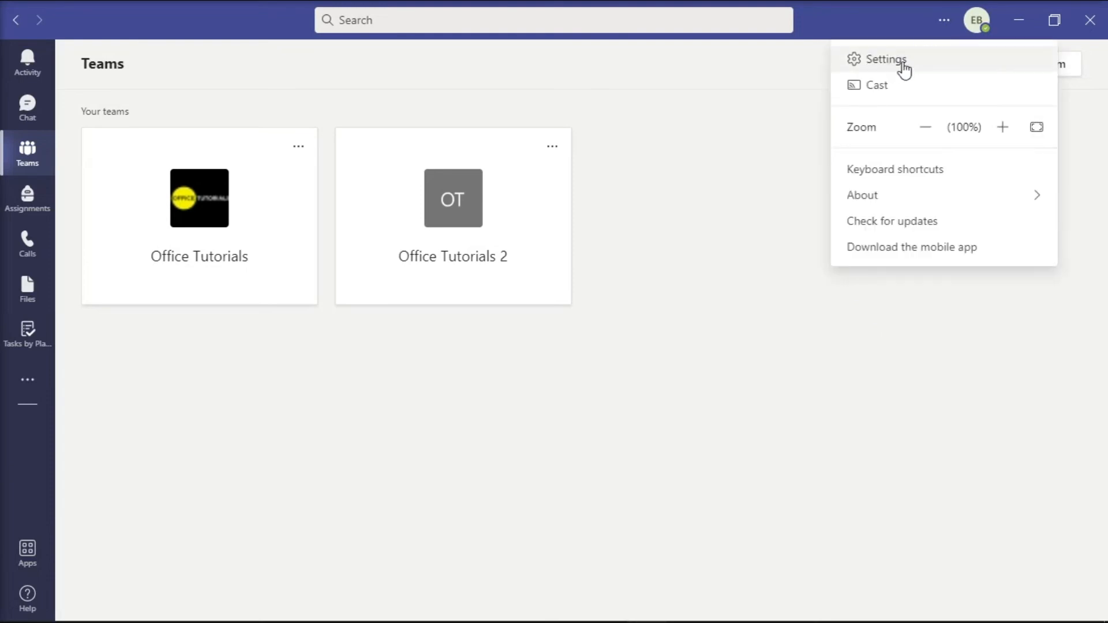
left_click(886, 59)
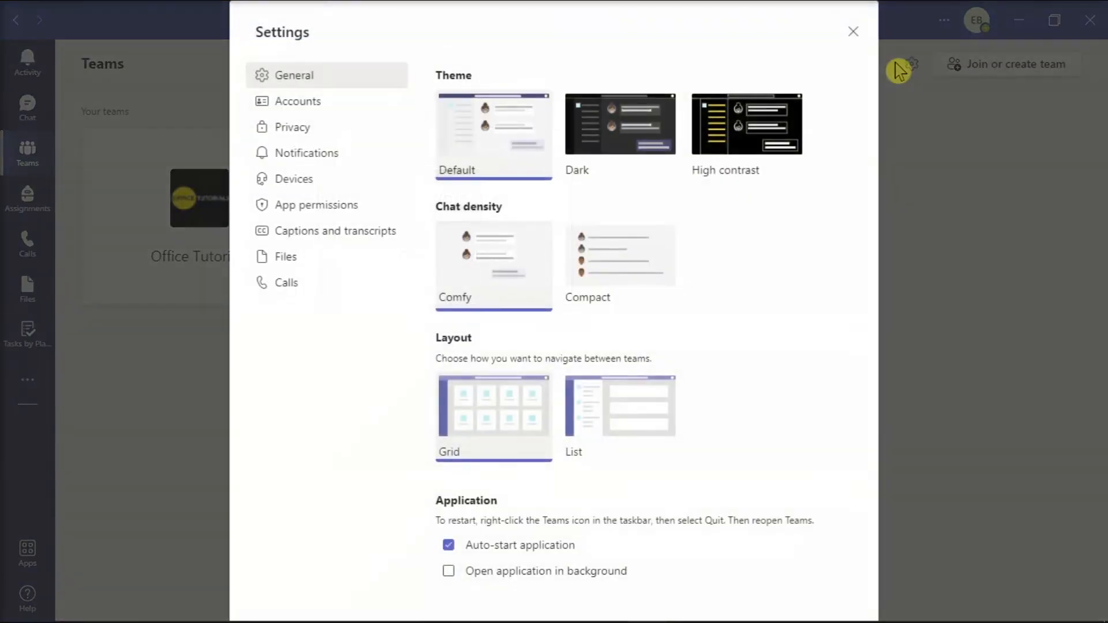
left_click(294, 179)
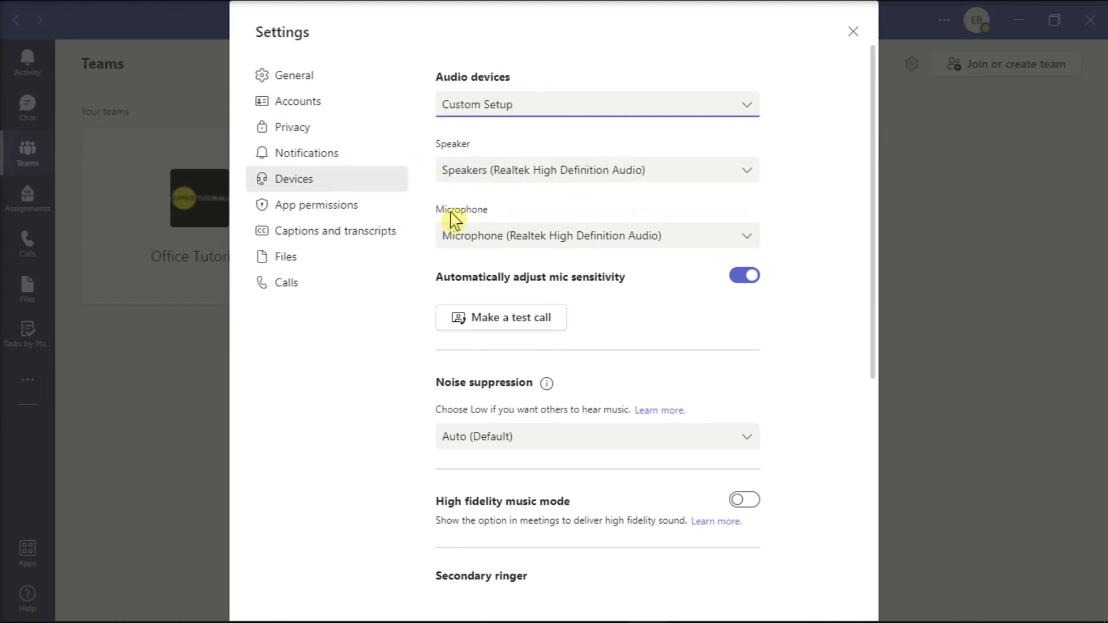
mouse_move(820, 245)
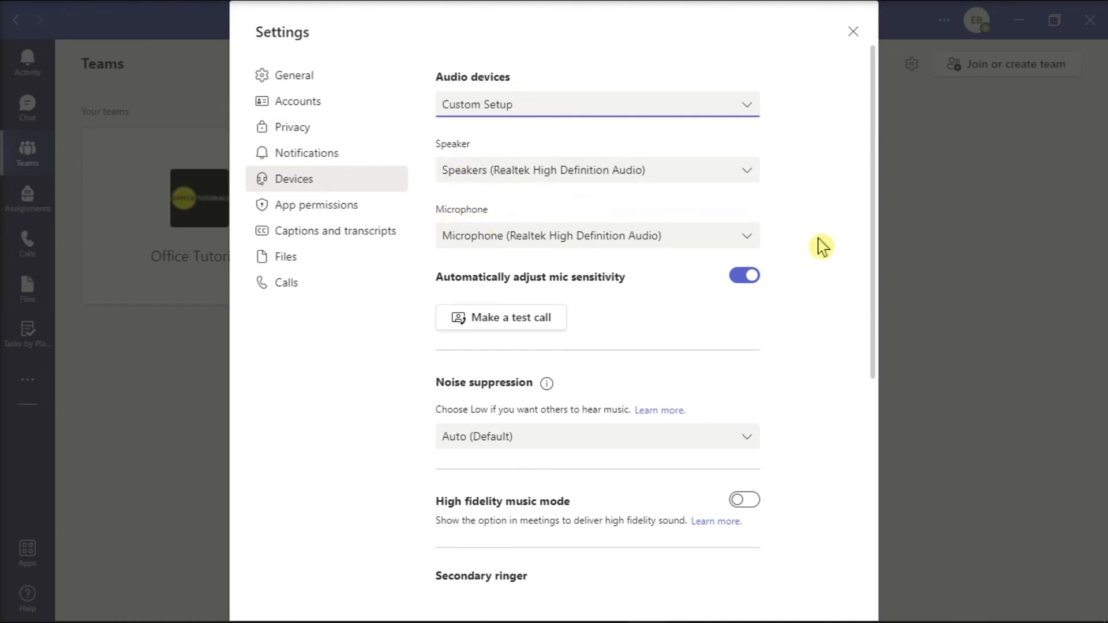
left_click(853, 30)
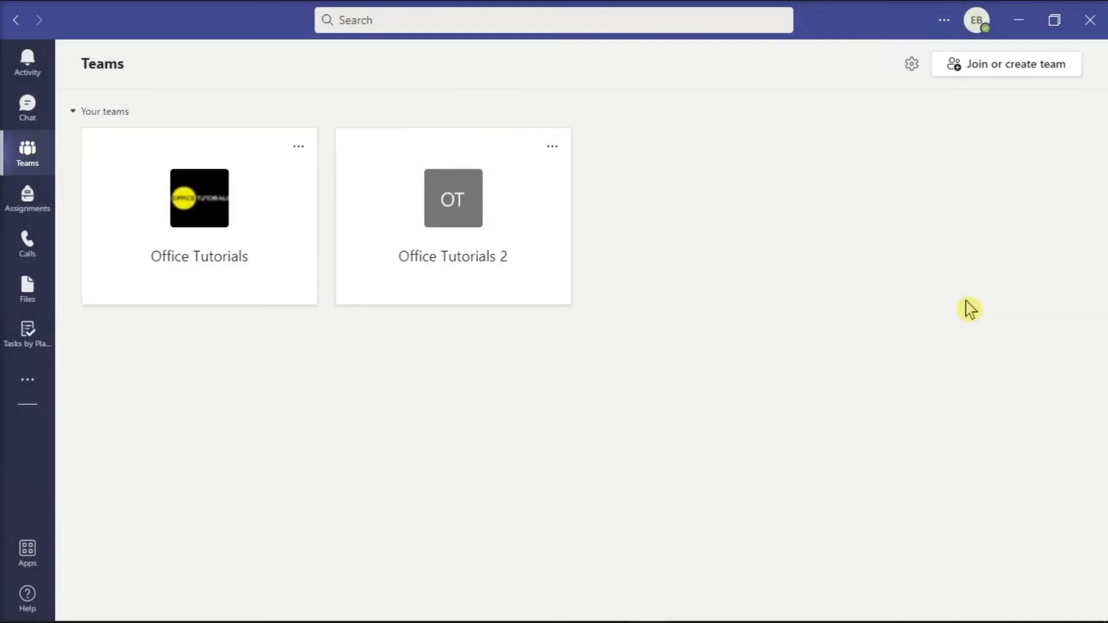